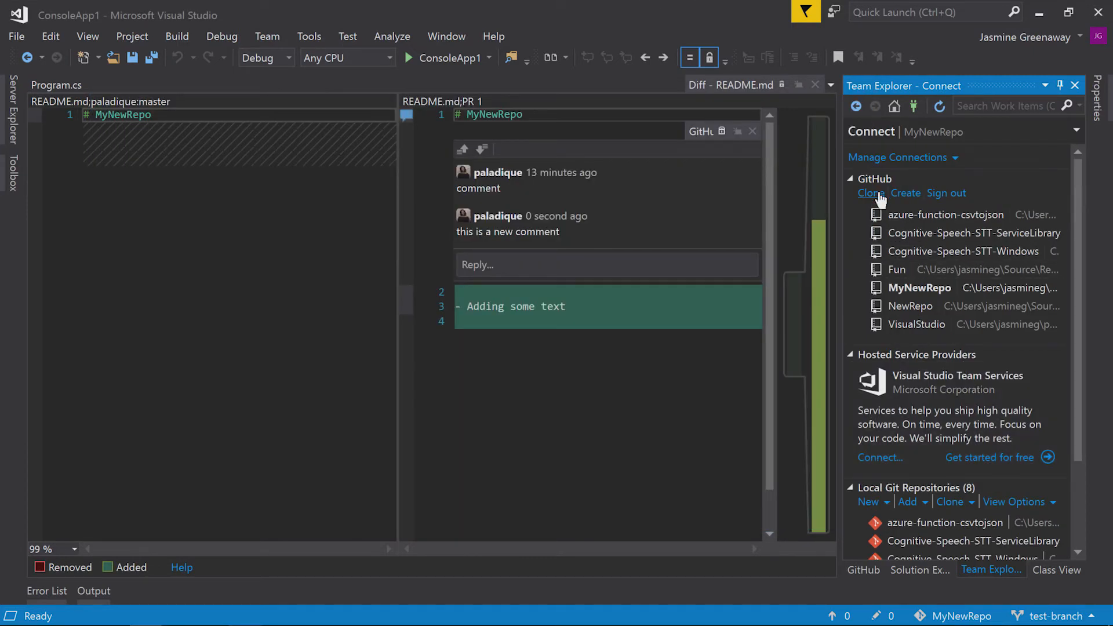
- Open the Create a GitHub Repository form from Team Explorer and select the MIT License
left_click(904, 193)
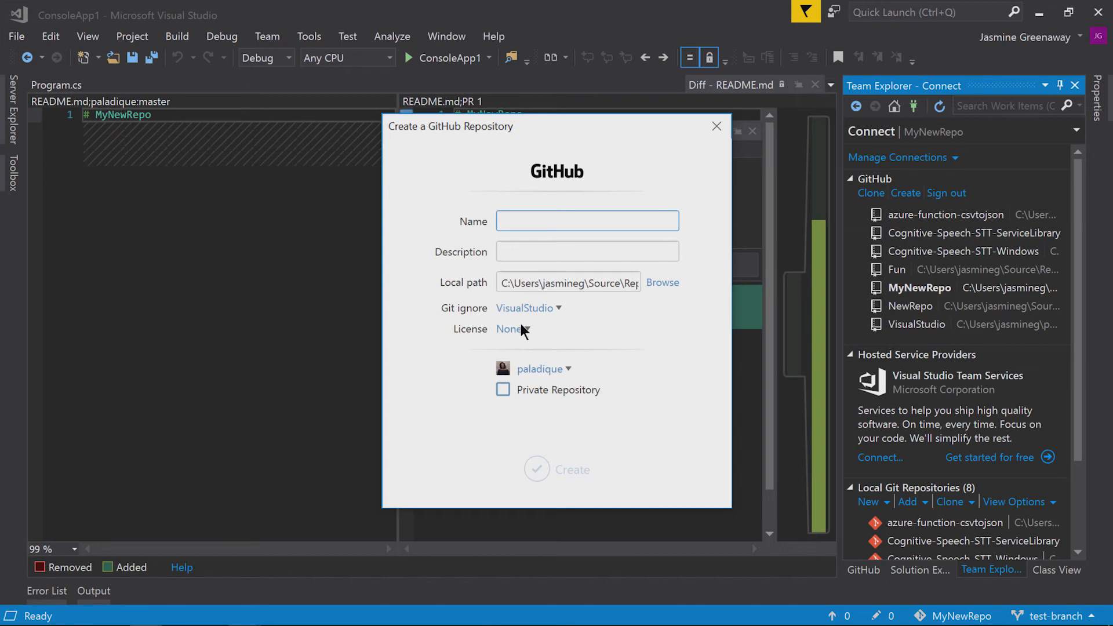
left_click(509, 330)
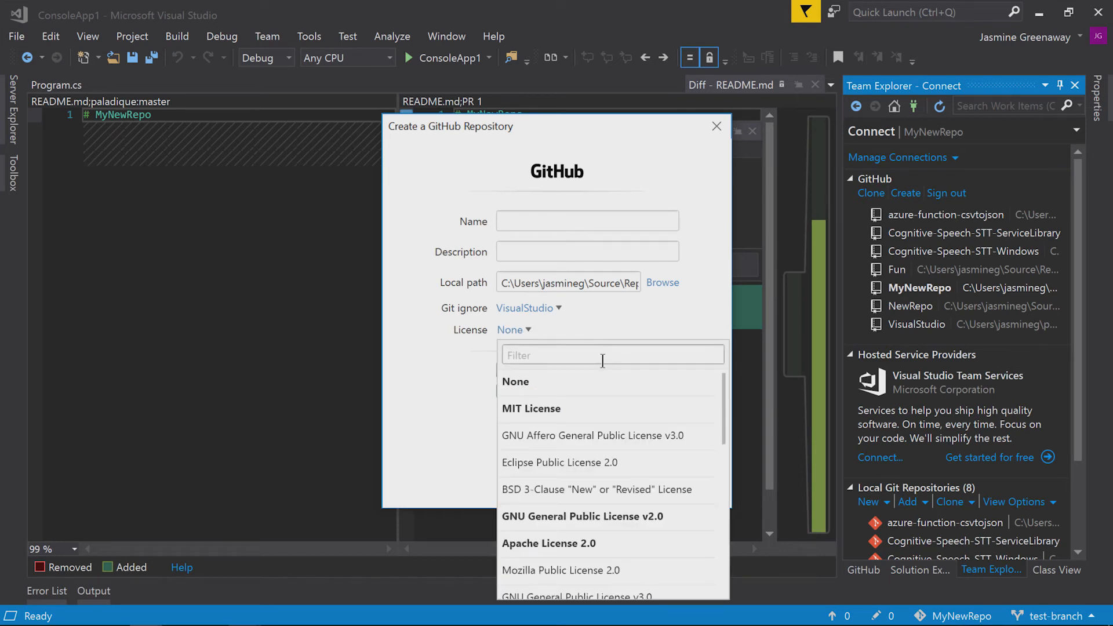
left_click(531, 408)
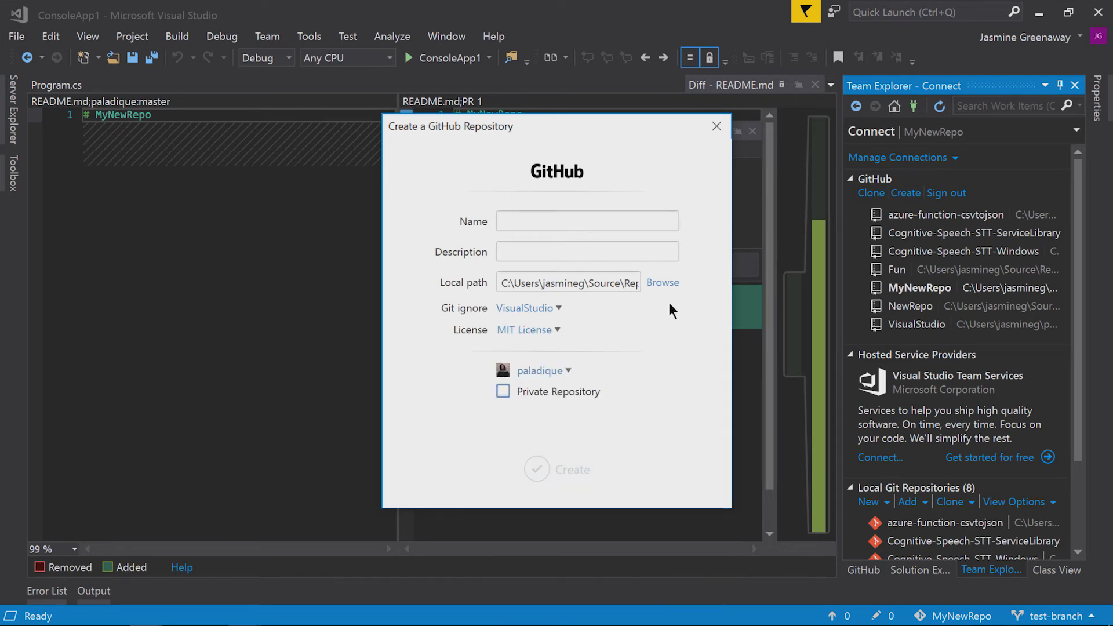
mouse_move(534, 342)
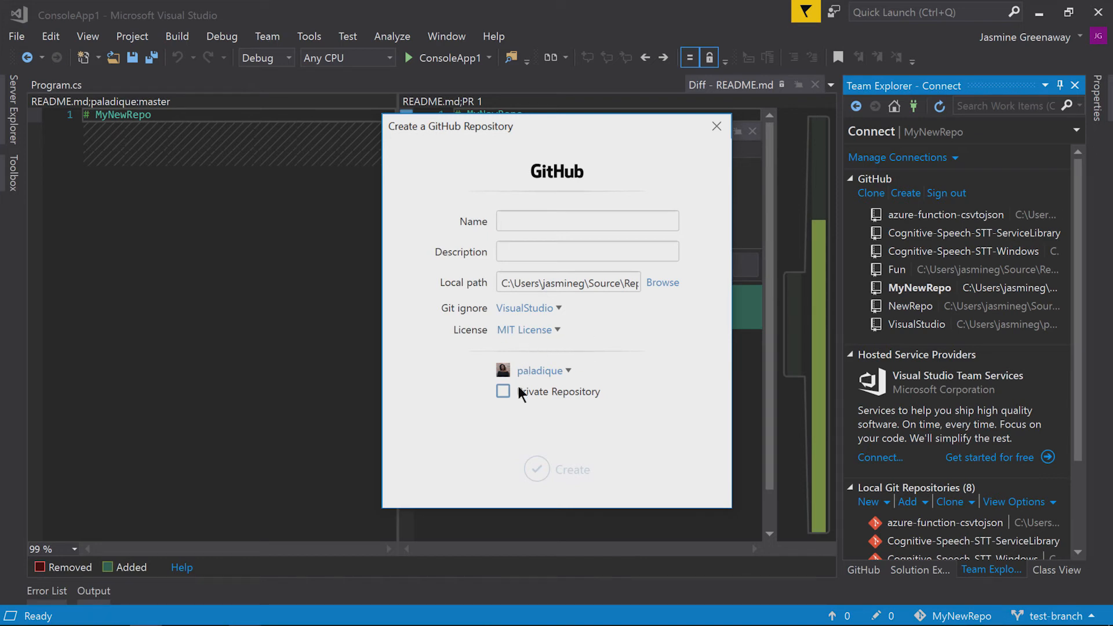
mouse_move(517, 399)
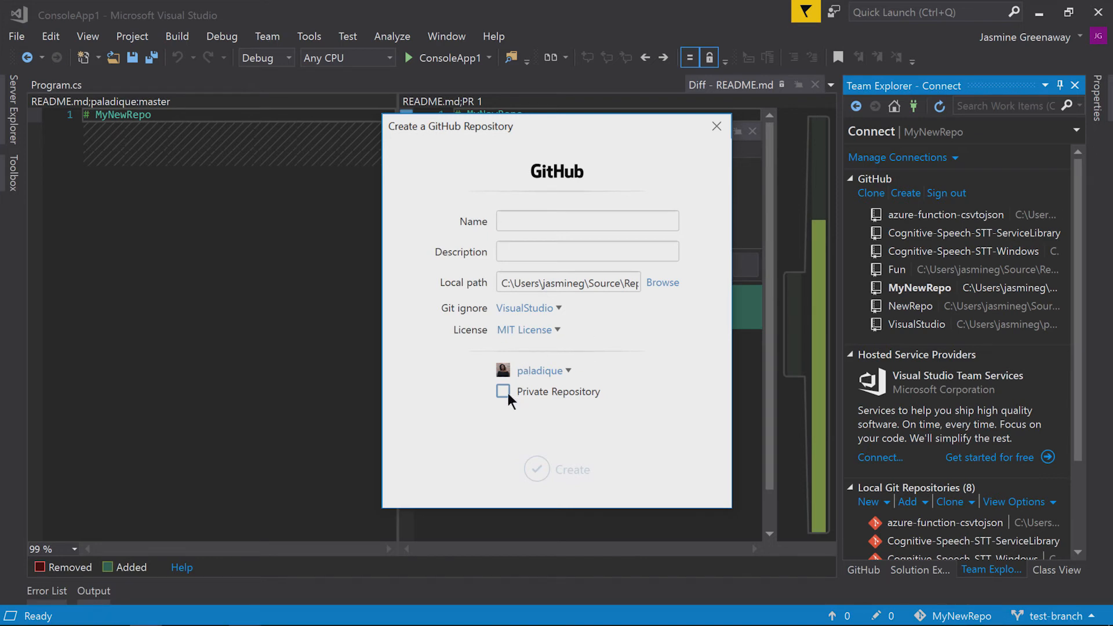